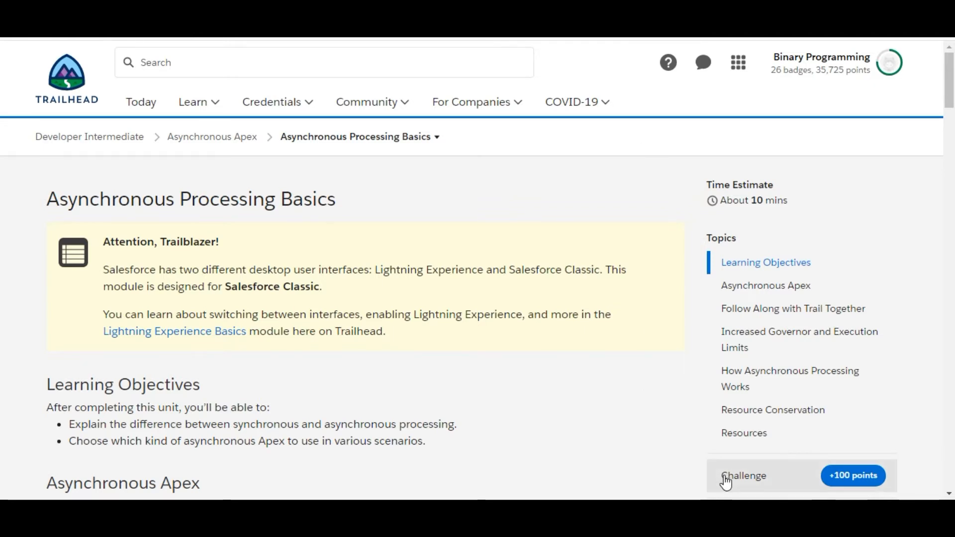
Jump to the unit's quiz via Challenge in the Topics sidebar
{"action": "left_click", "coordinate": [743, 475]}
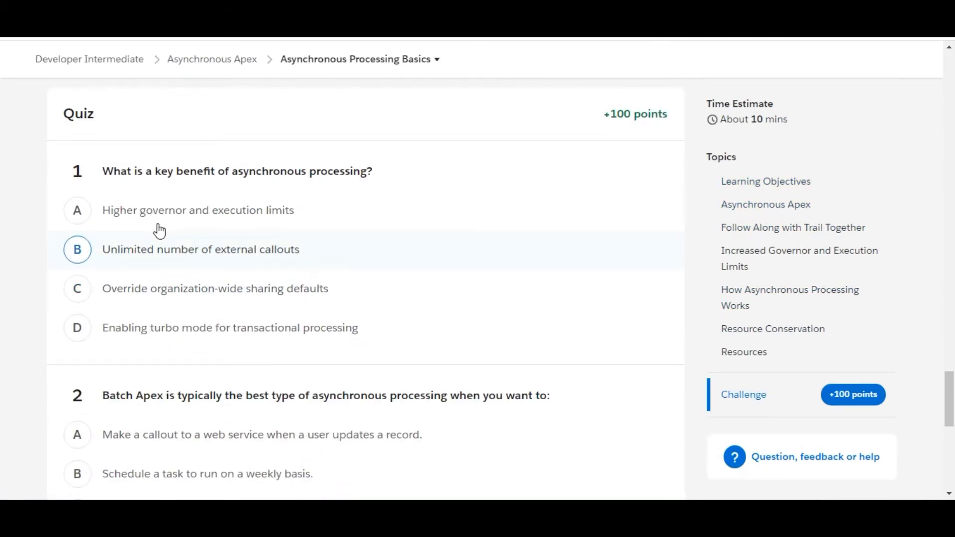
{"action": "mouse_move", "coordinate": [9, 184]}
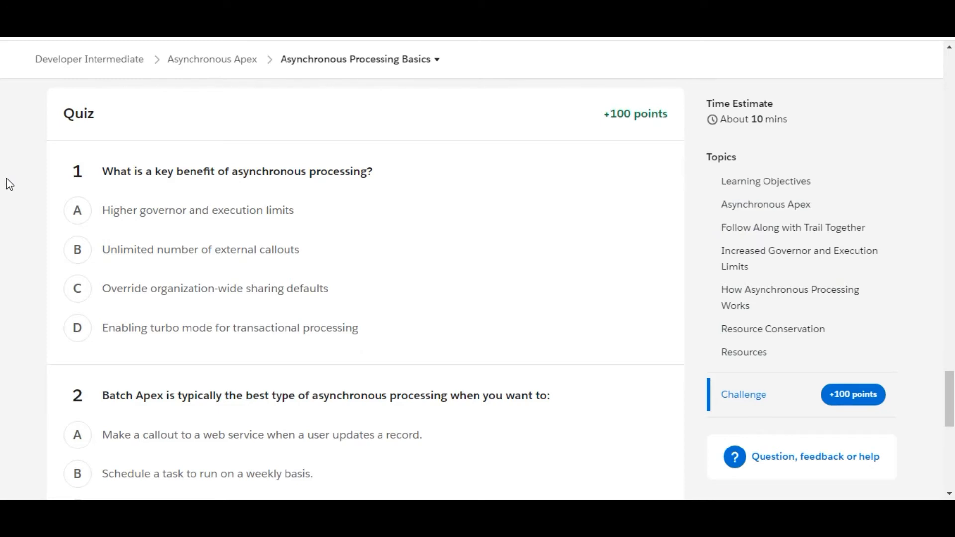
{"action": "mouse_move", "coordinate": [44, 189]}
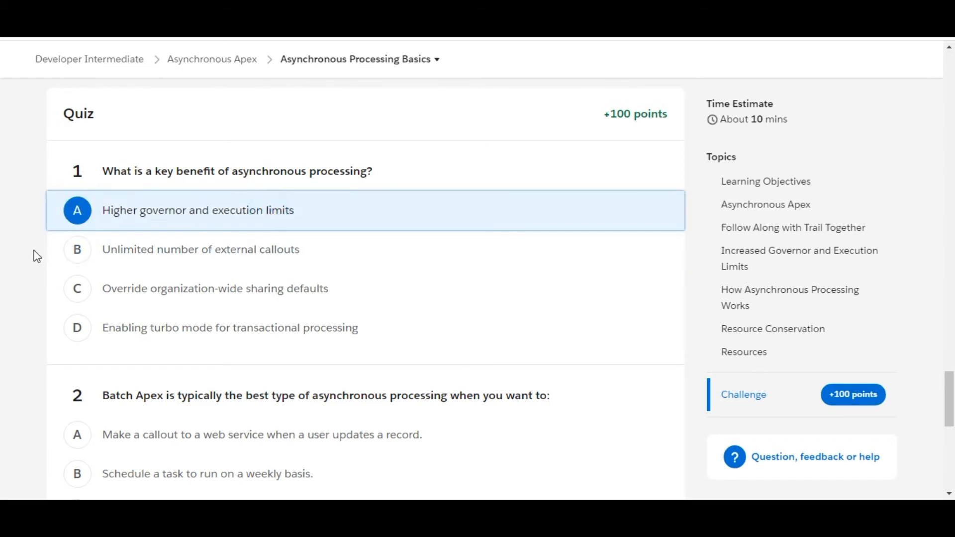
Answer question 2 with 'Update all records in your org' and check the quiz for 100 points
{"action": "scroll", "scroll_direction": "down", "scroll_amount": 3}
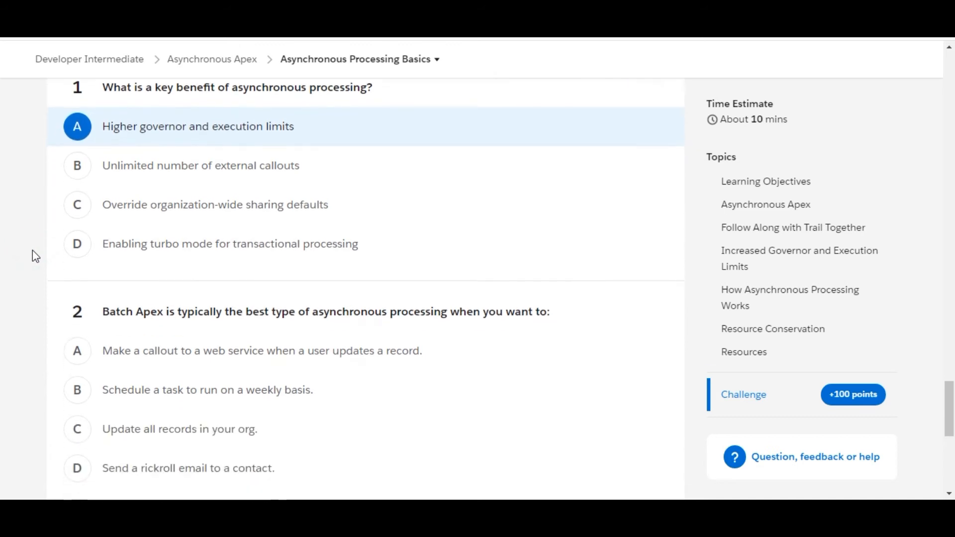
{"action": "scroll", "scroll_direction": "down", "scroll_amount": 3}
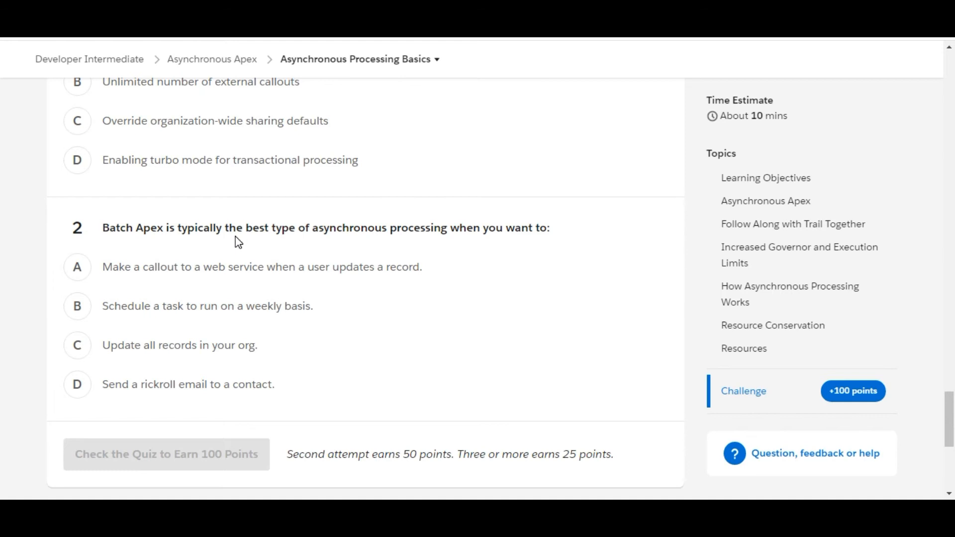
{"action": "mouse_move", "coordinate": [484, 226]}
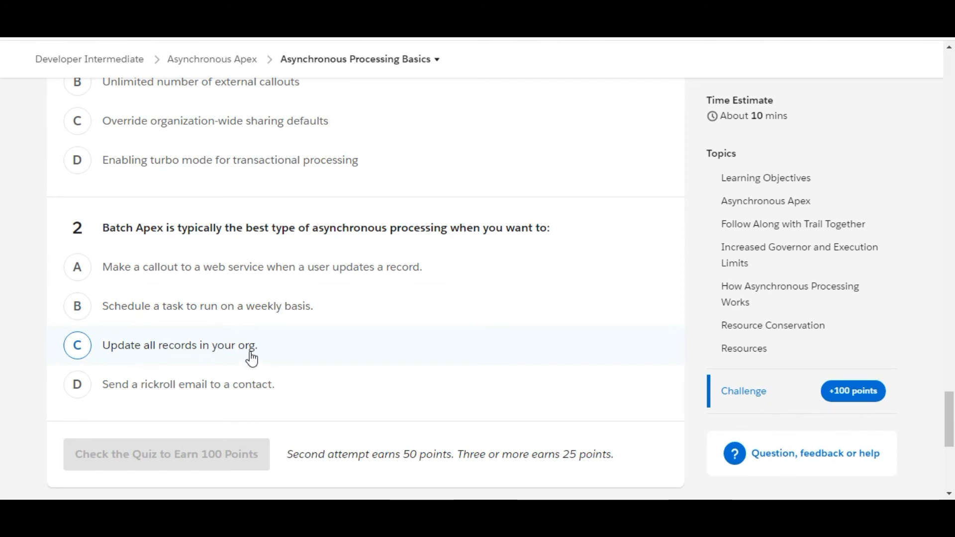
{"action": "left_click", "coordinate": [78, 345]}
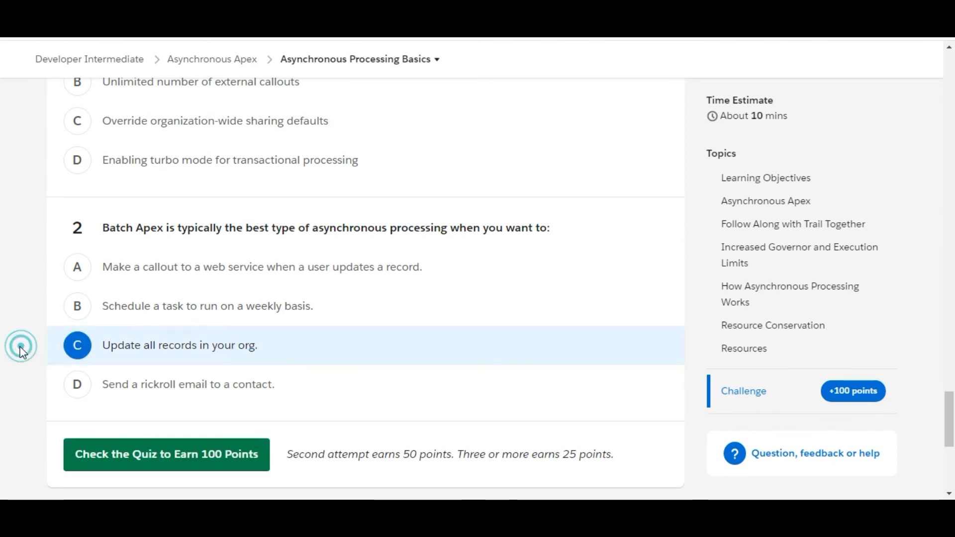
{"action": "left_click", "coordinate": [165, 454]}
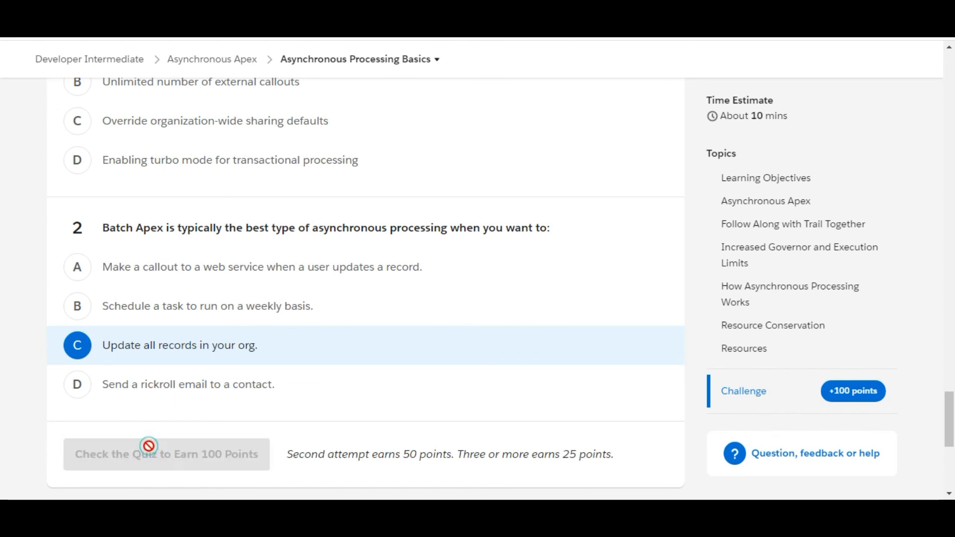
{"action": "left_click", "coordinate": [165, 454]}
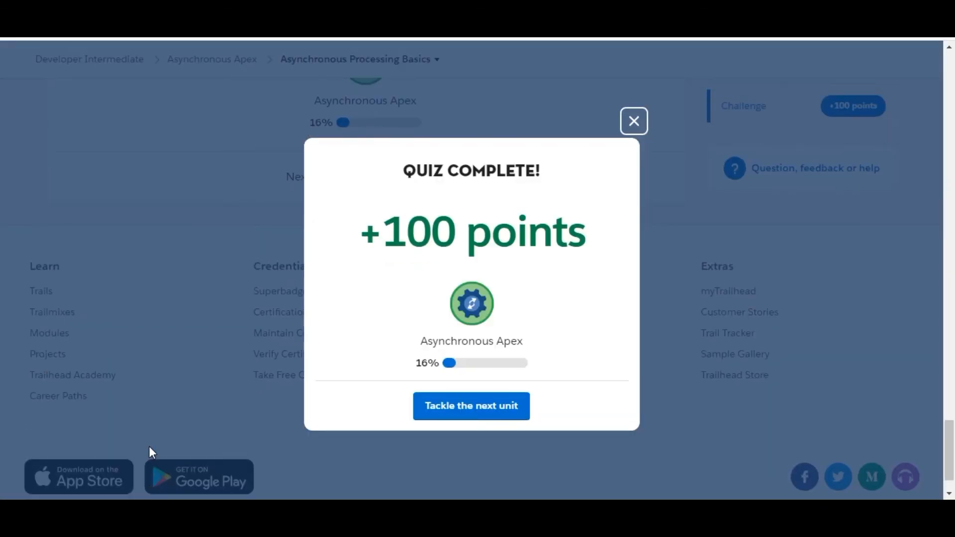